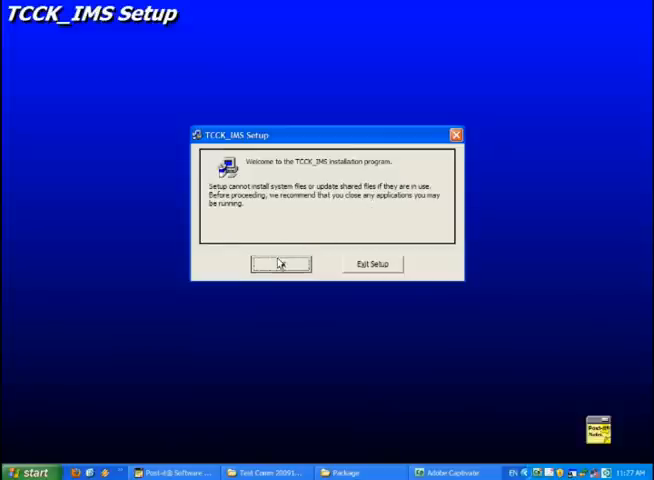
Install TCCK_IMS into the default directory and accept the default program group.
click(280, 264)
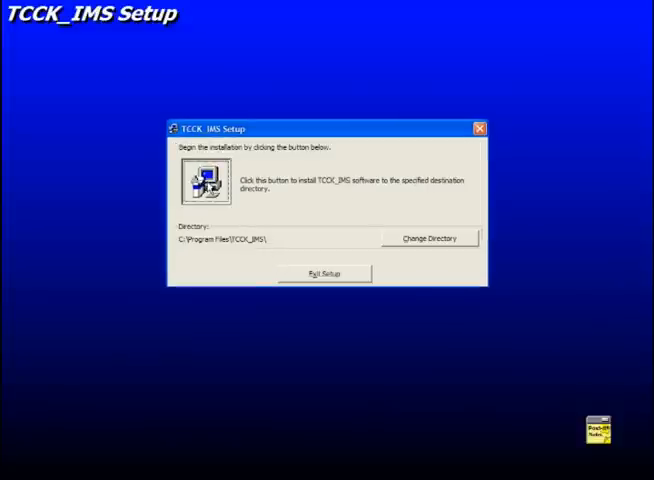
click(206, 180)
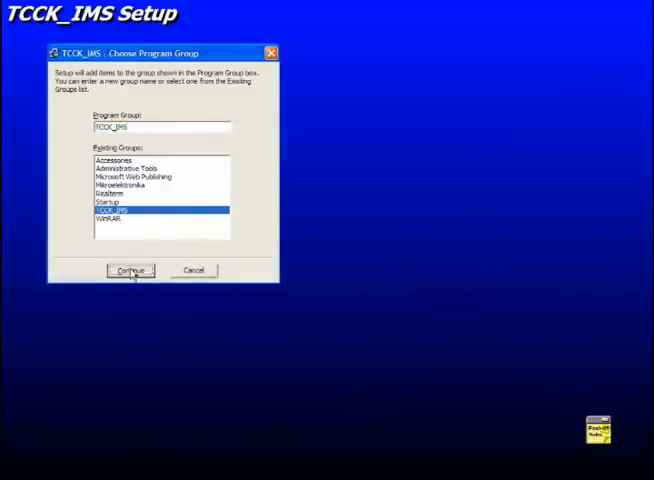
click(130, 272)
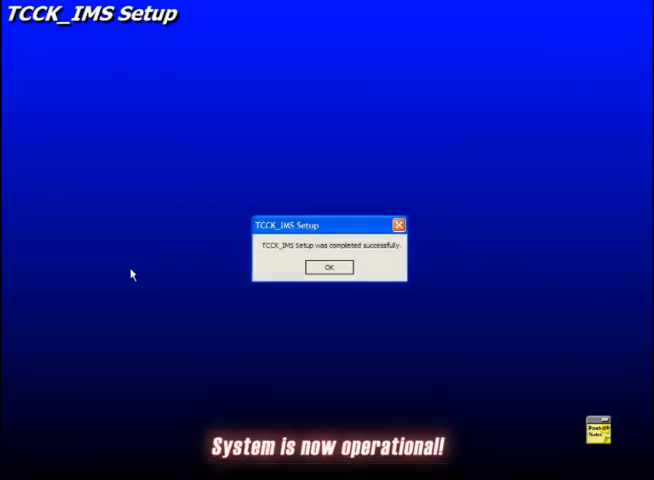
click(328, 268)
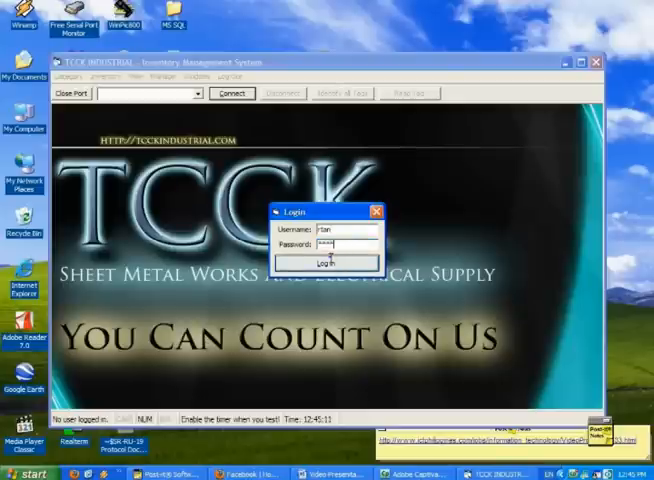
Log in to the TCCK Inventory Management System with the entered credentials.
click(324, 260)
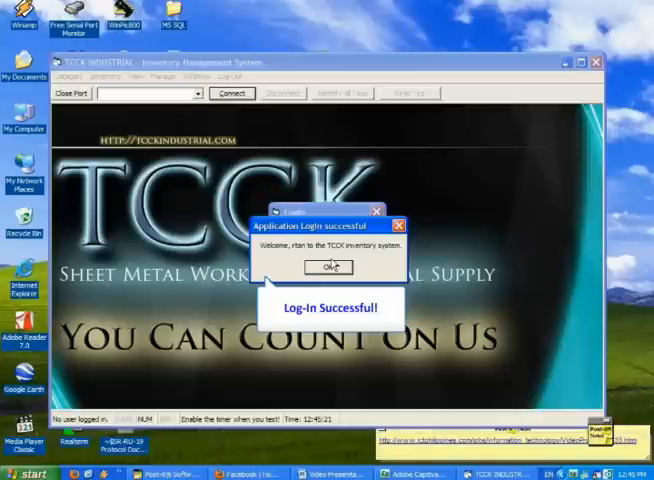